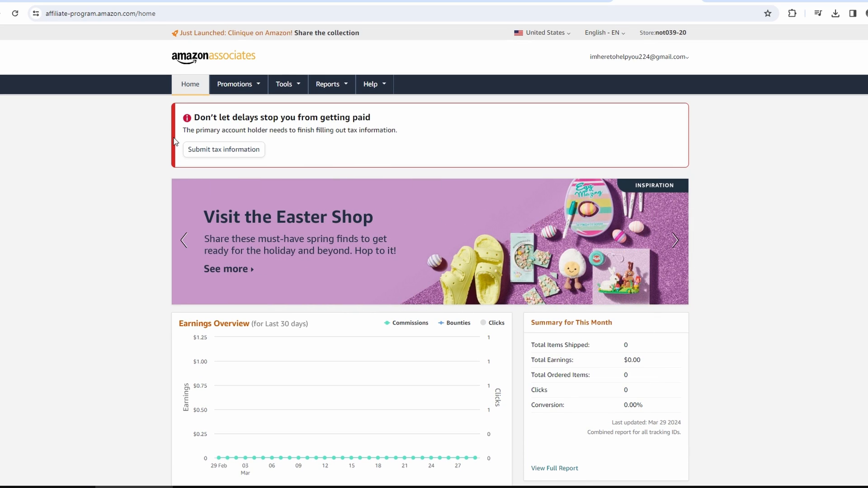
mouse_move(361, 220)
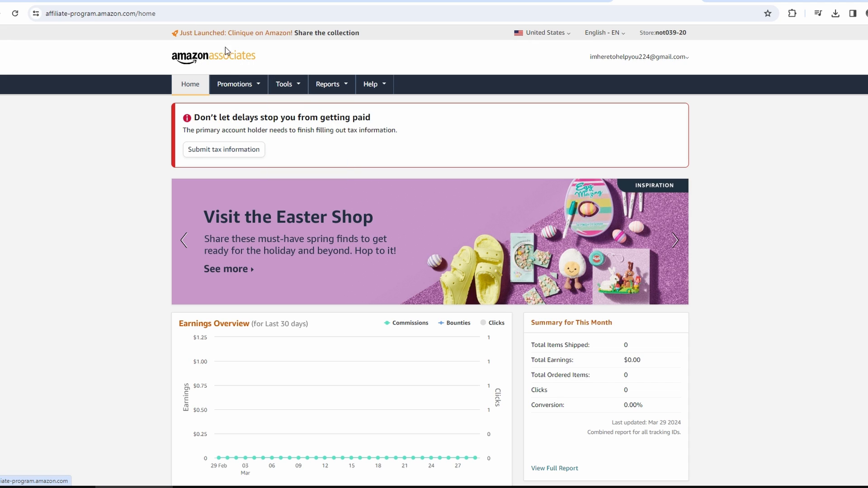
mouse_move(172, 57)
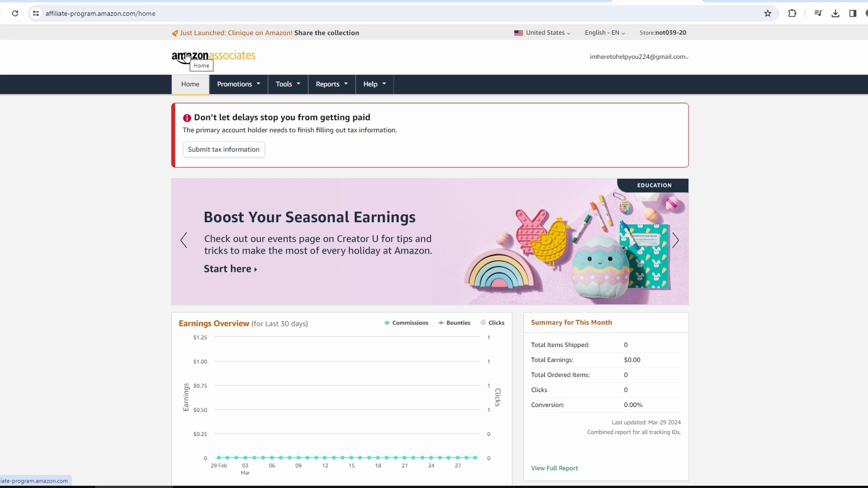
Open the Tools dropdown from the Amazon Associates home dashboard
click(284, 85)
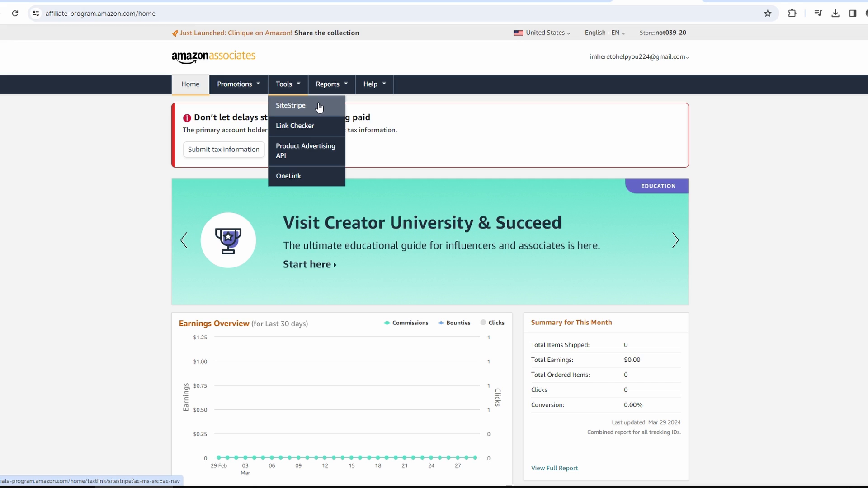
Pick SiteStripe from Tools and follow its Learn More link toward the options
click(291, 106)
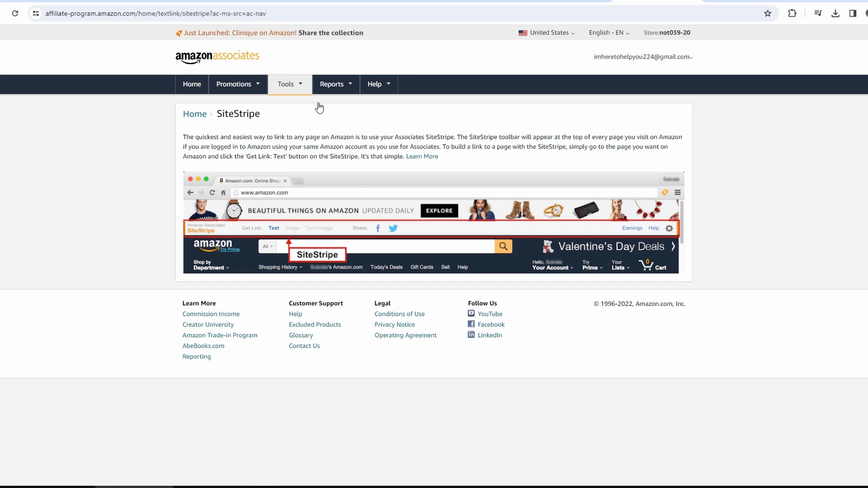
mouse_move(422, 156)
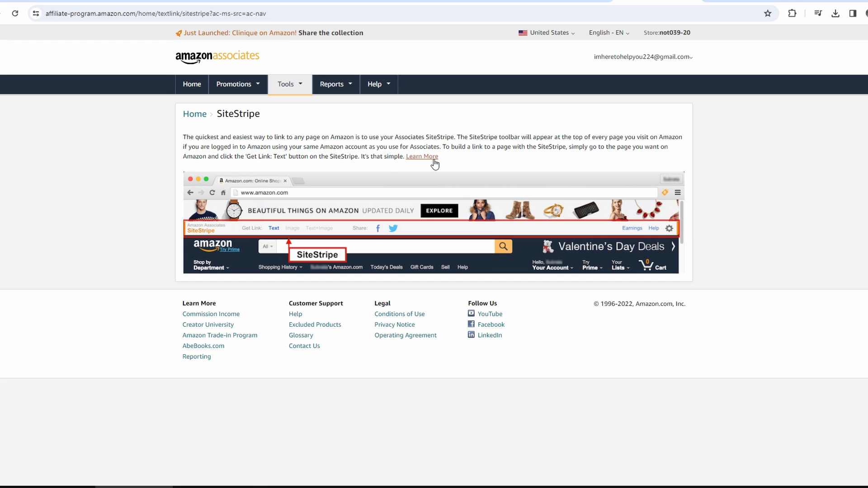
click(421, 156)
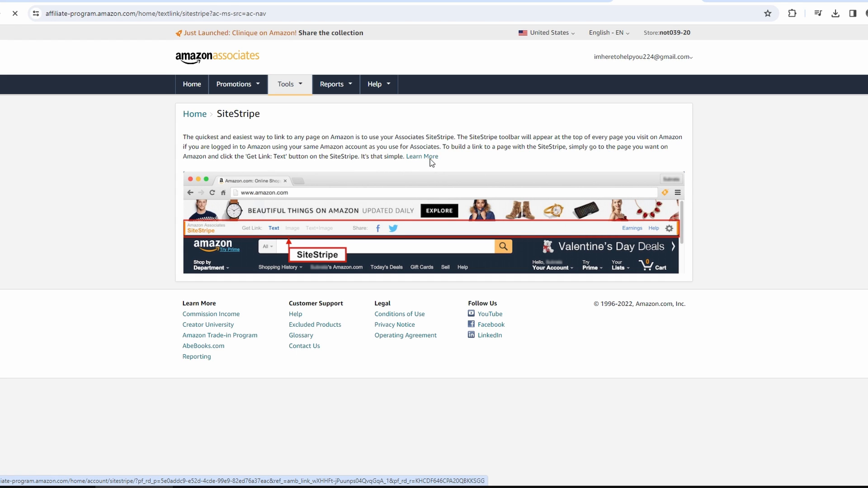
Open SiteStripe Options and check Display Status is Enabled with Get Link and Share ticked
click(422, 156)
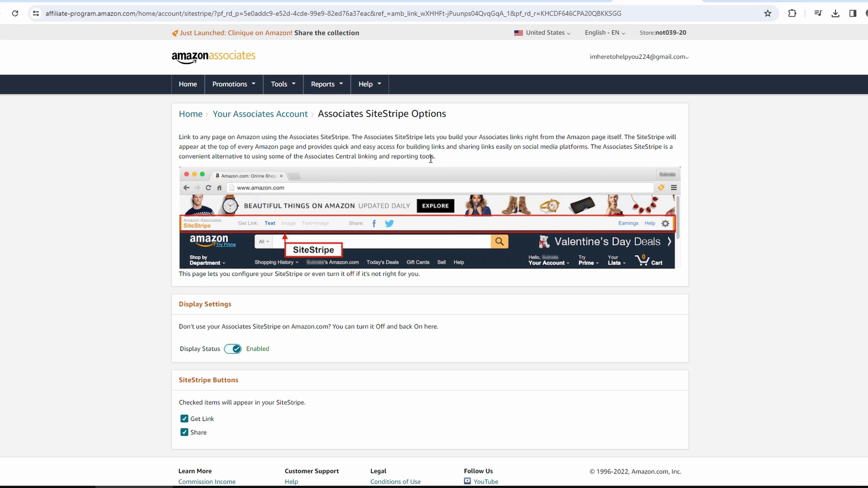
scroll(down, 3)
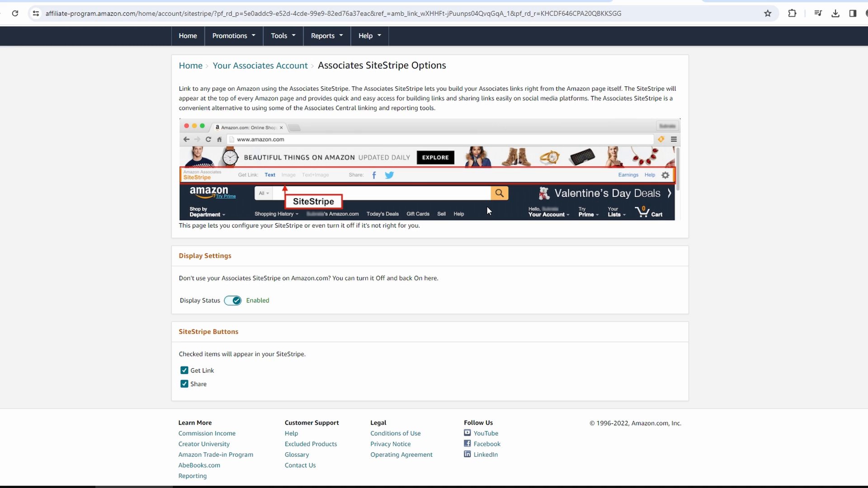
mouse_move(189, 251)
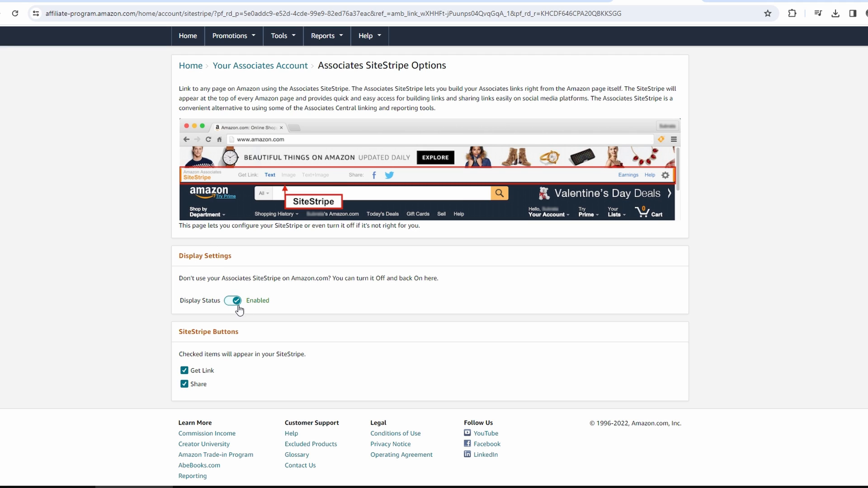
mouse_move(239, 304)
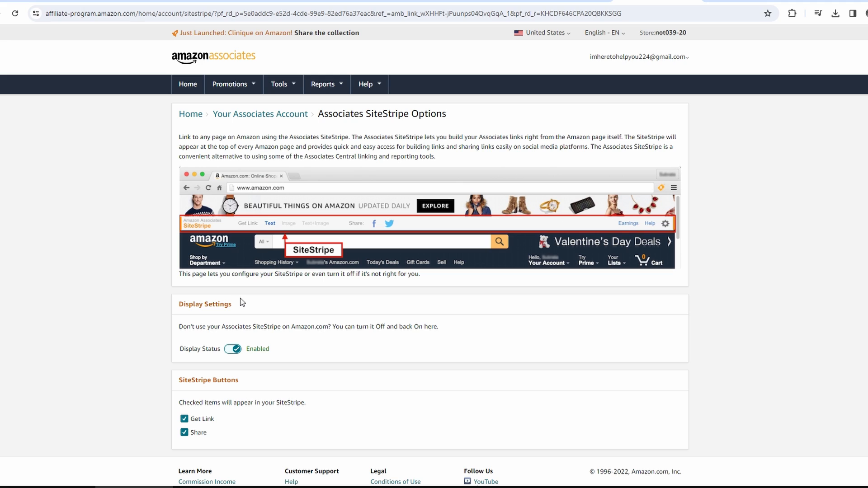
mouse_move(322, 253)
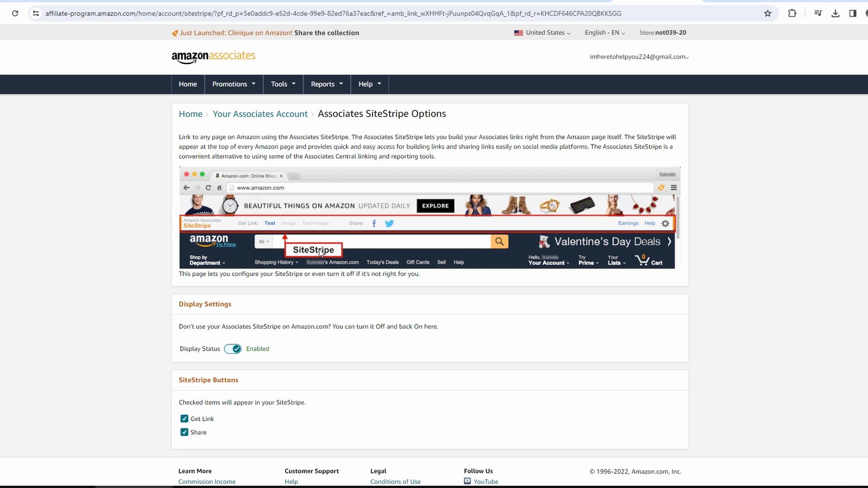
scroll(down, 3)
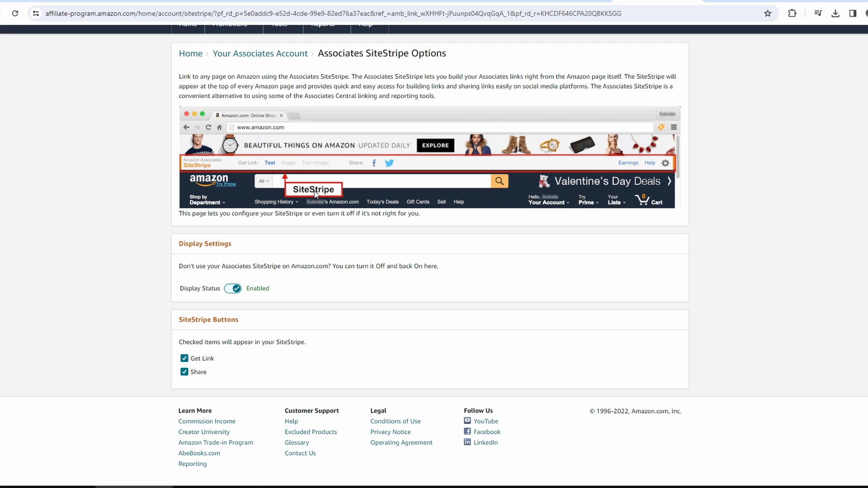
mouse_move(237, 140)
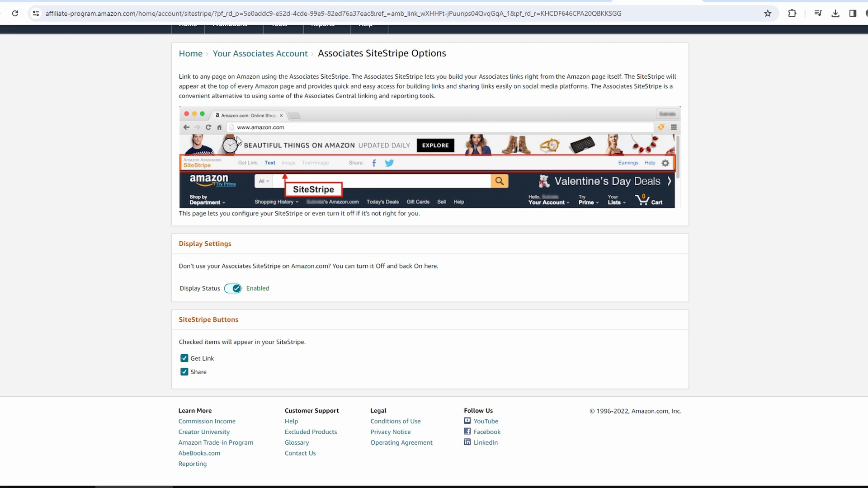
mouse_move(207, 172)
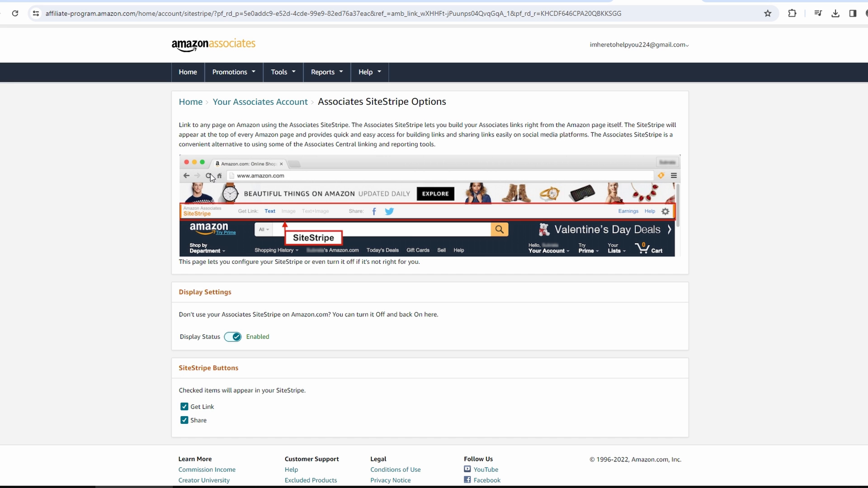
scroll(down, 3)
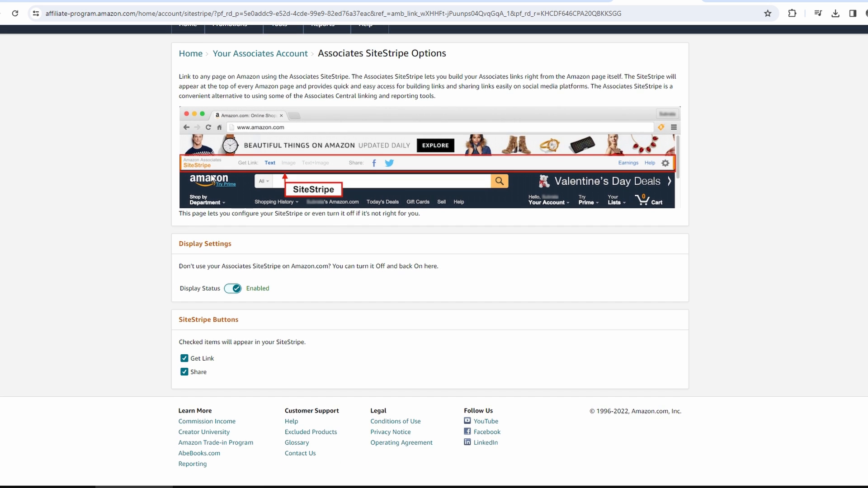
mouse_move(178, 171)
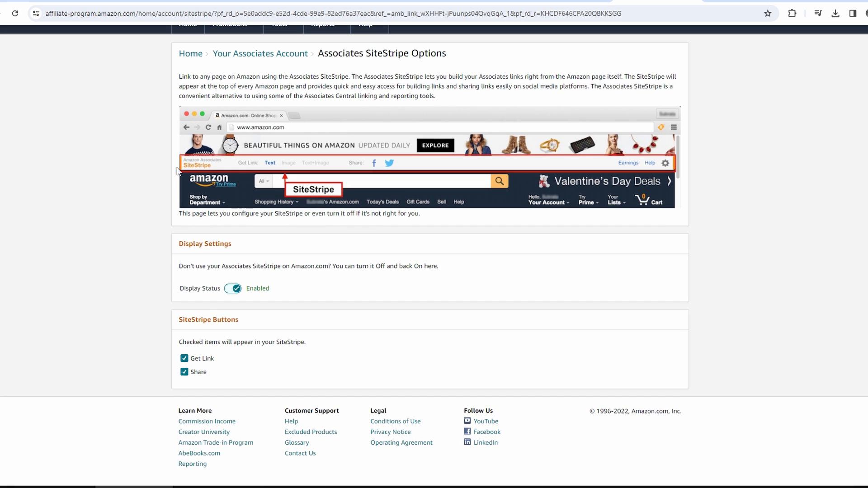